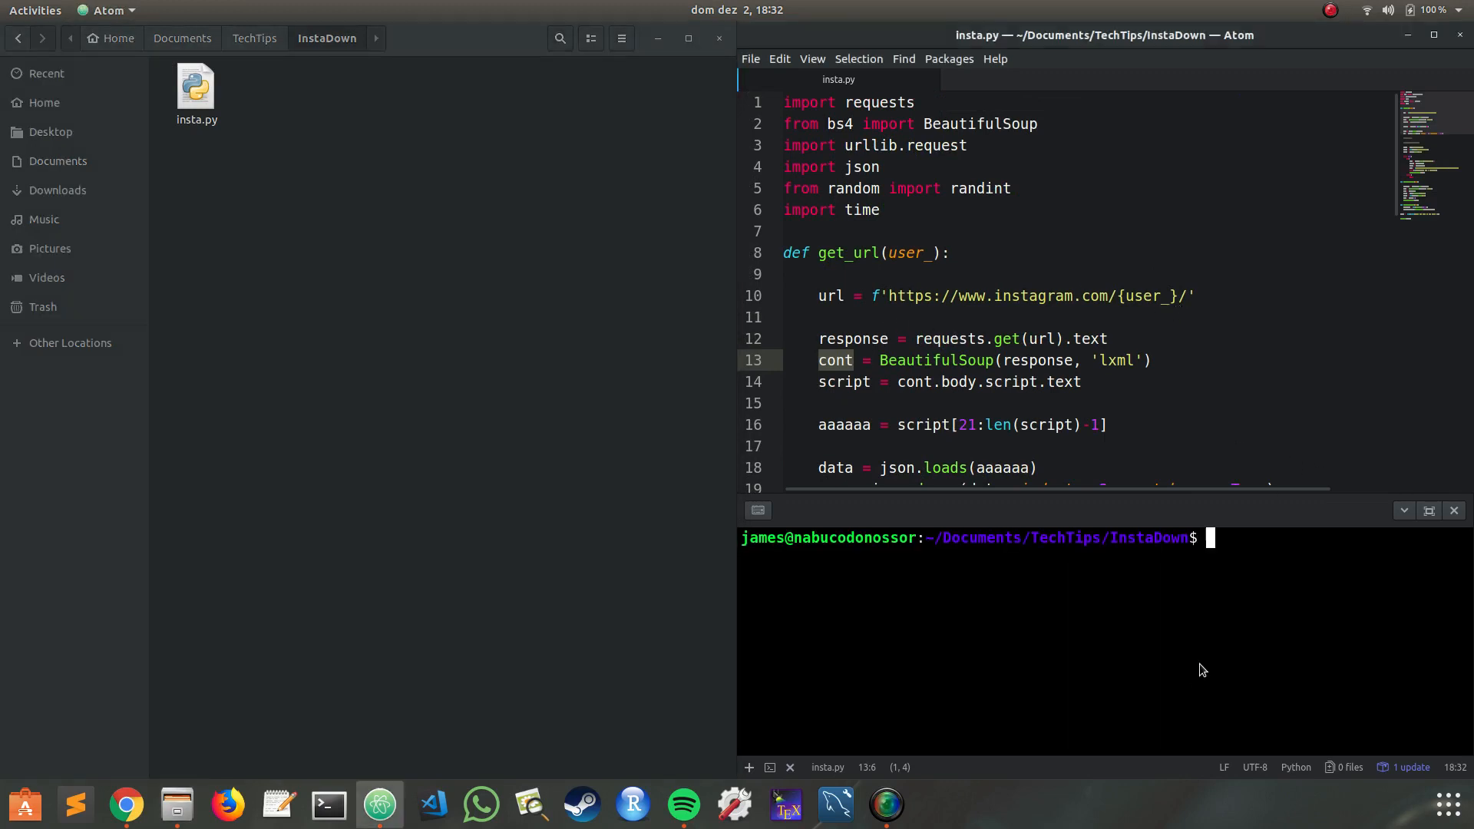
- Run python3 insta.py in Atom's terminal to start the scraper
{"action": "type", "text": "python3"}
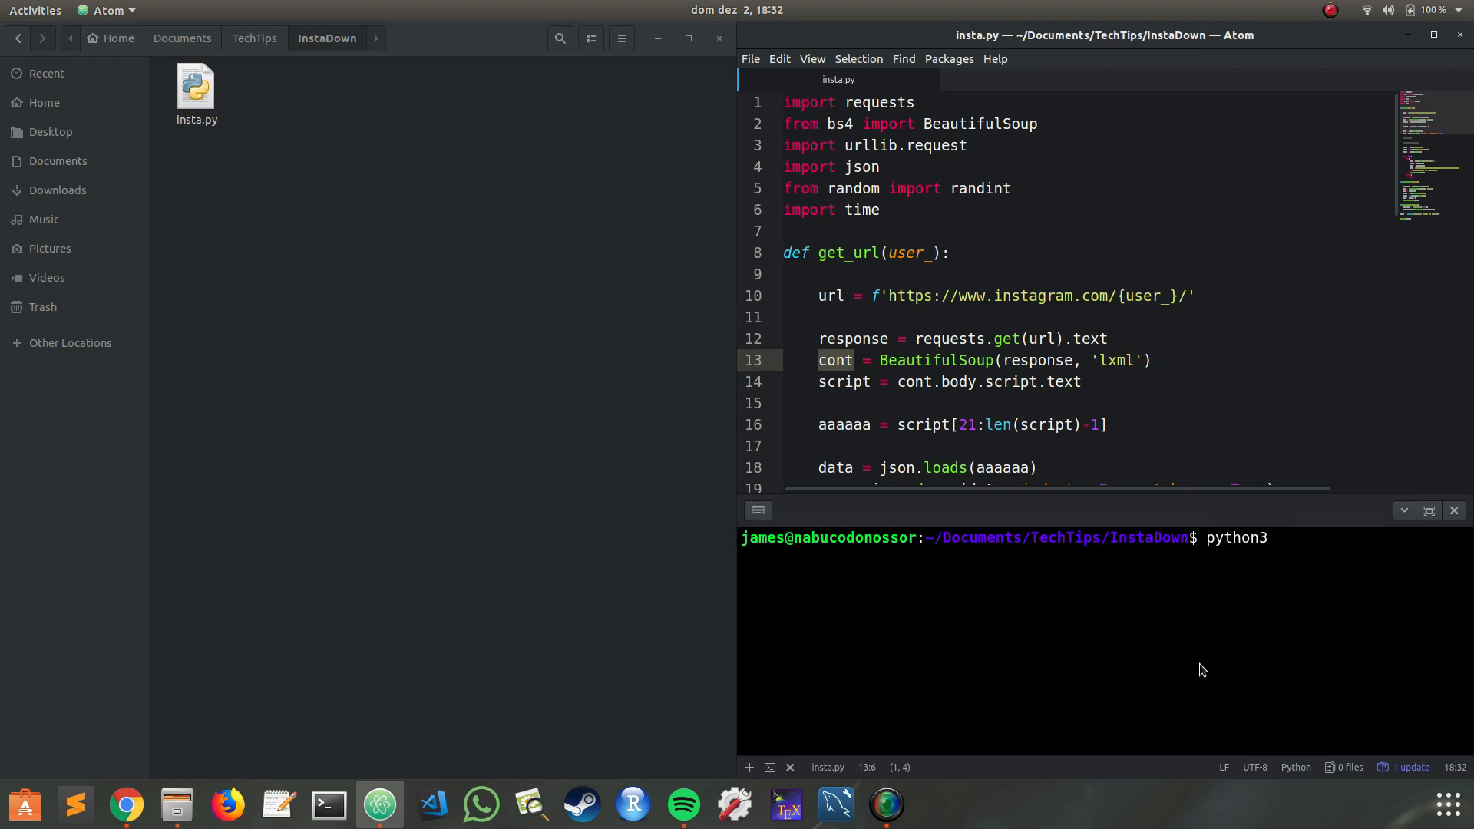
{"action": "type", "text": "insta.py"}
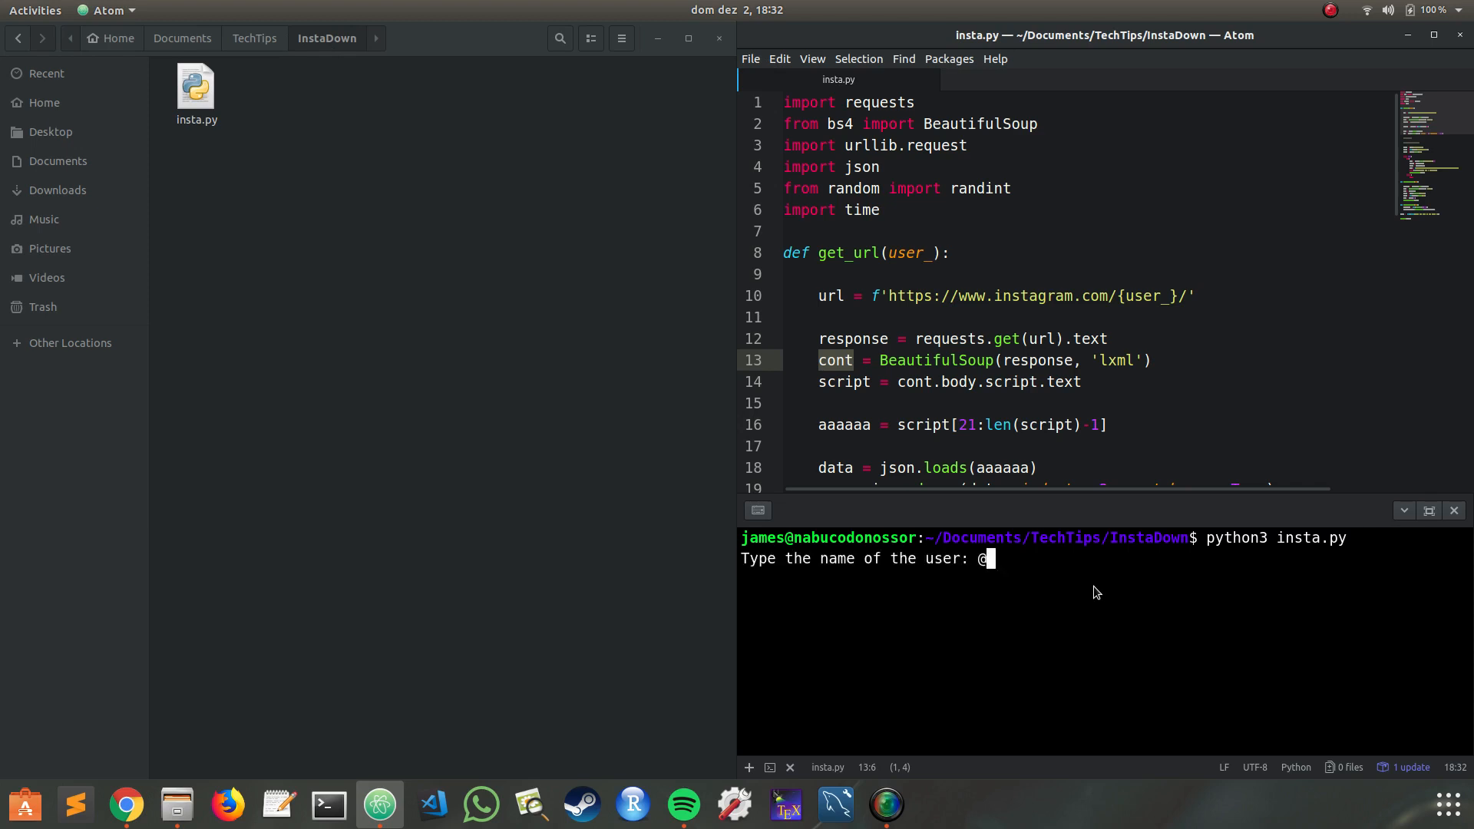
{"action": "mouse_move", "coordinate": [1002, 577]}
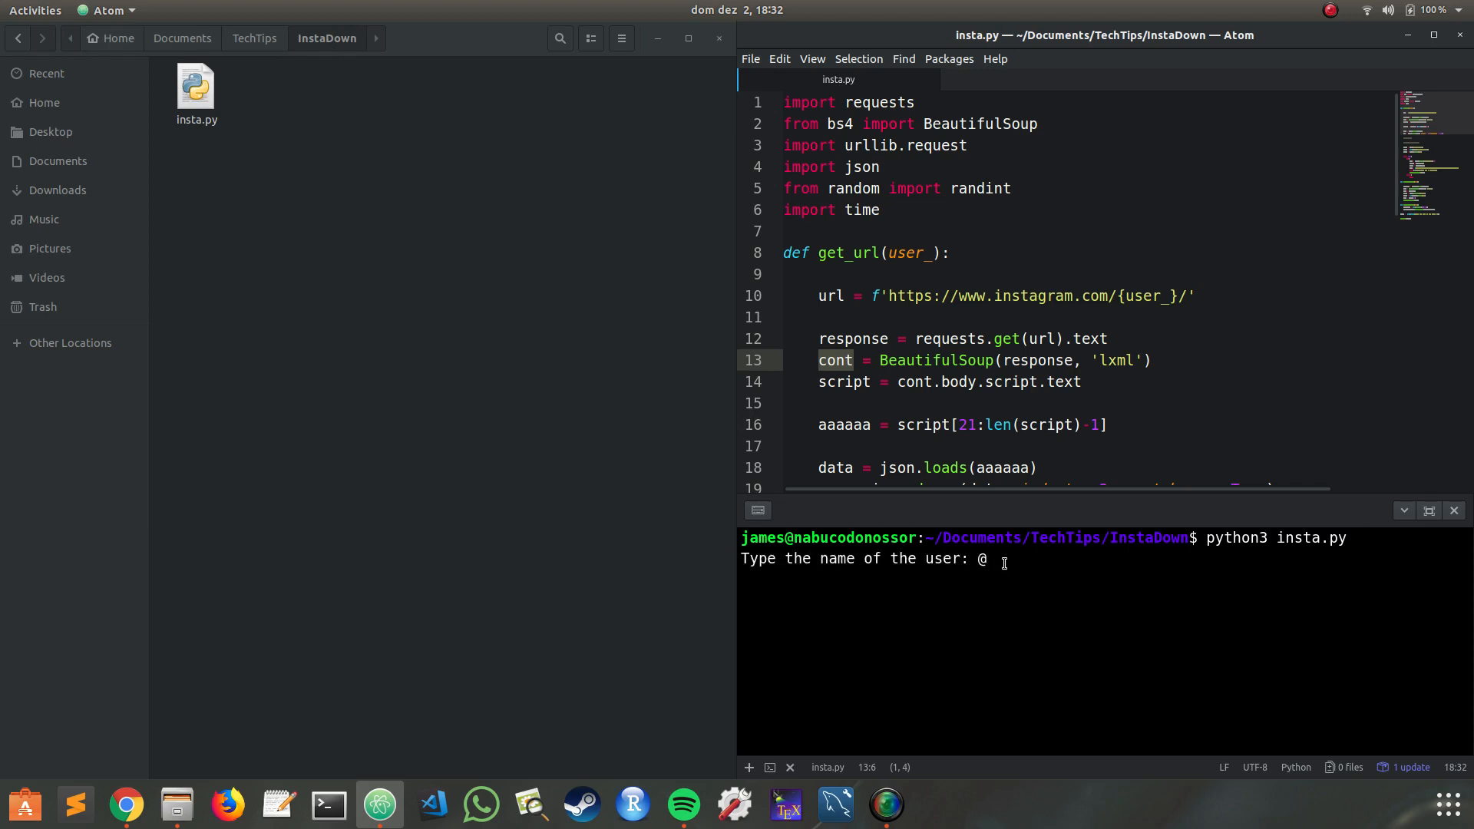
{"action": "mouse_move", "coordinate": [1028, 599]}
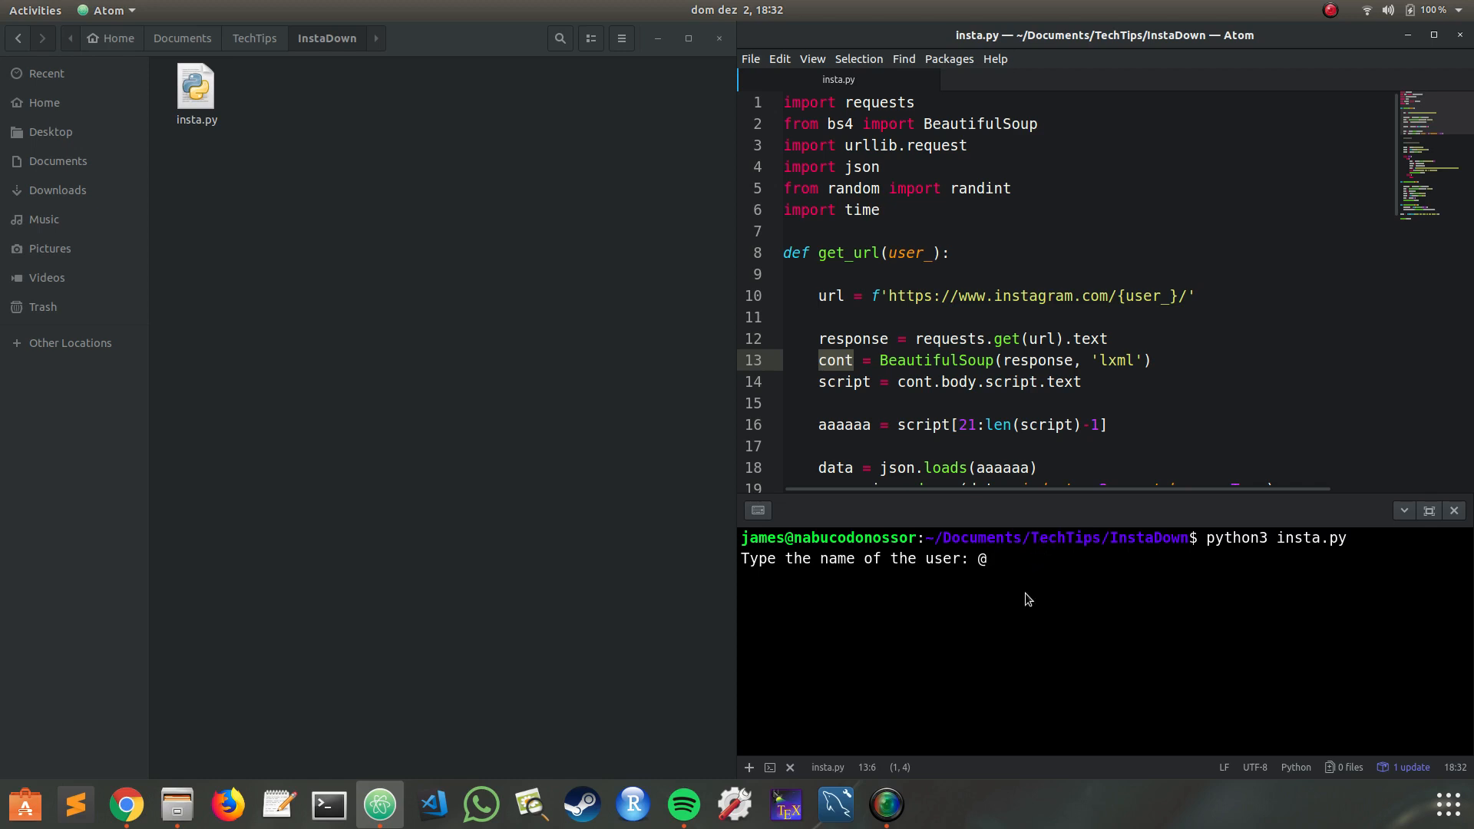
- Enter 'pew' as the Instagram user name and let the images download
{"action": "type", "text": "pew"}
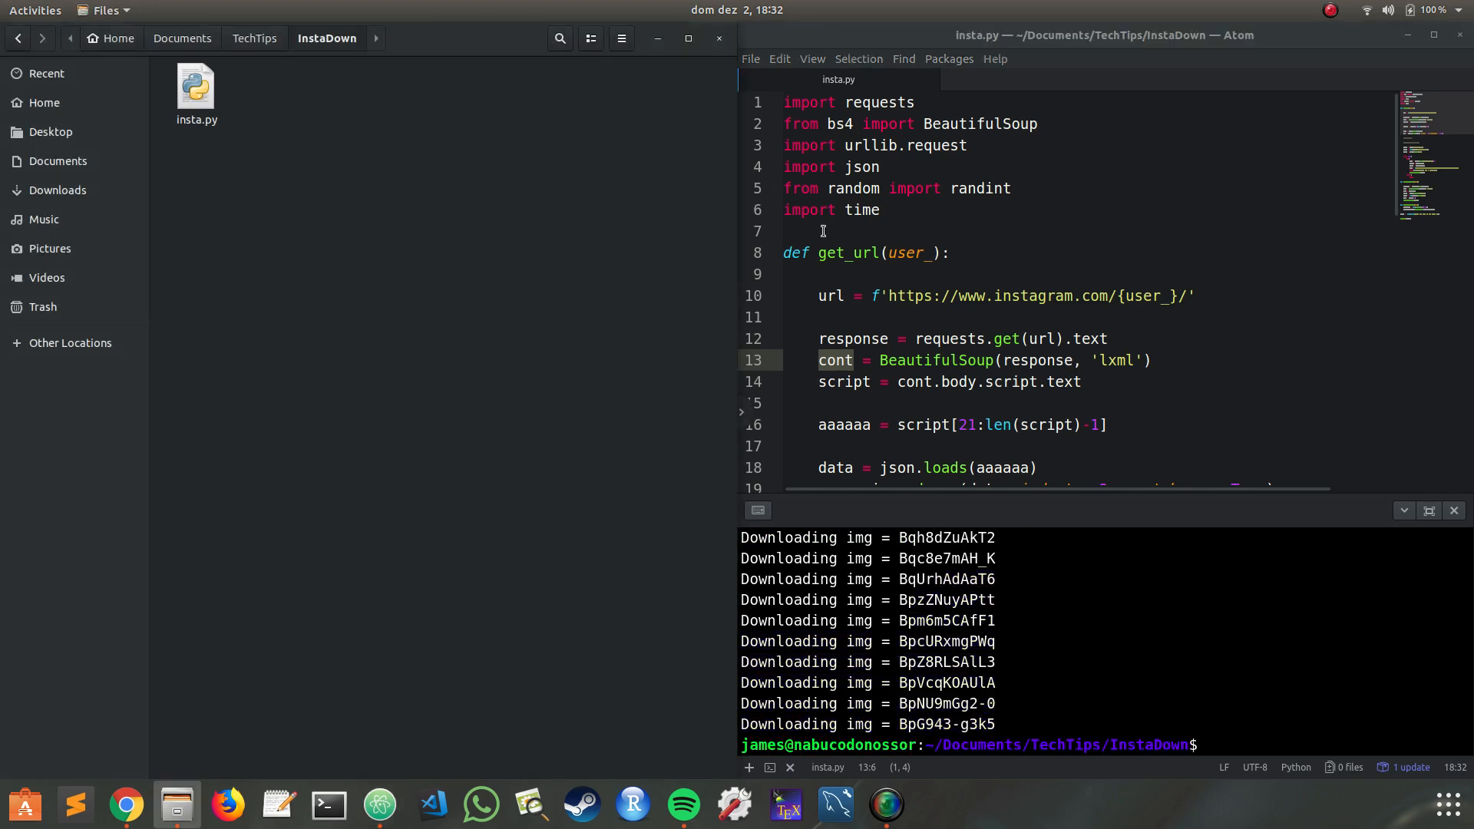
- Refresh the InstaDown folder to reveal the thirteen downloaded photos
{"action": "right_click", "coordinate": [400, 432]}
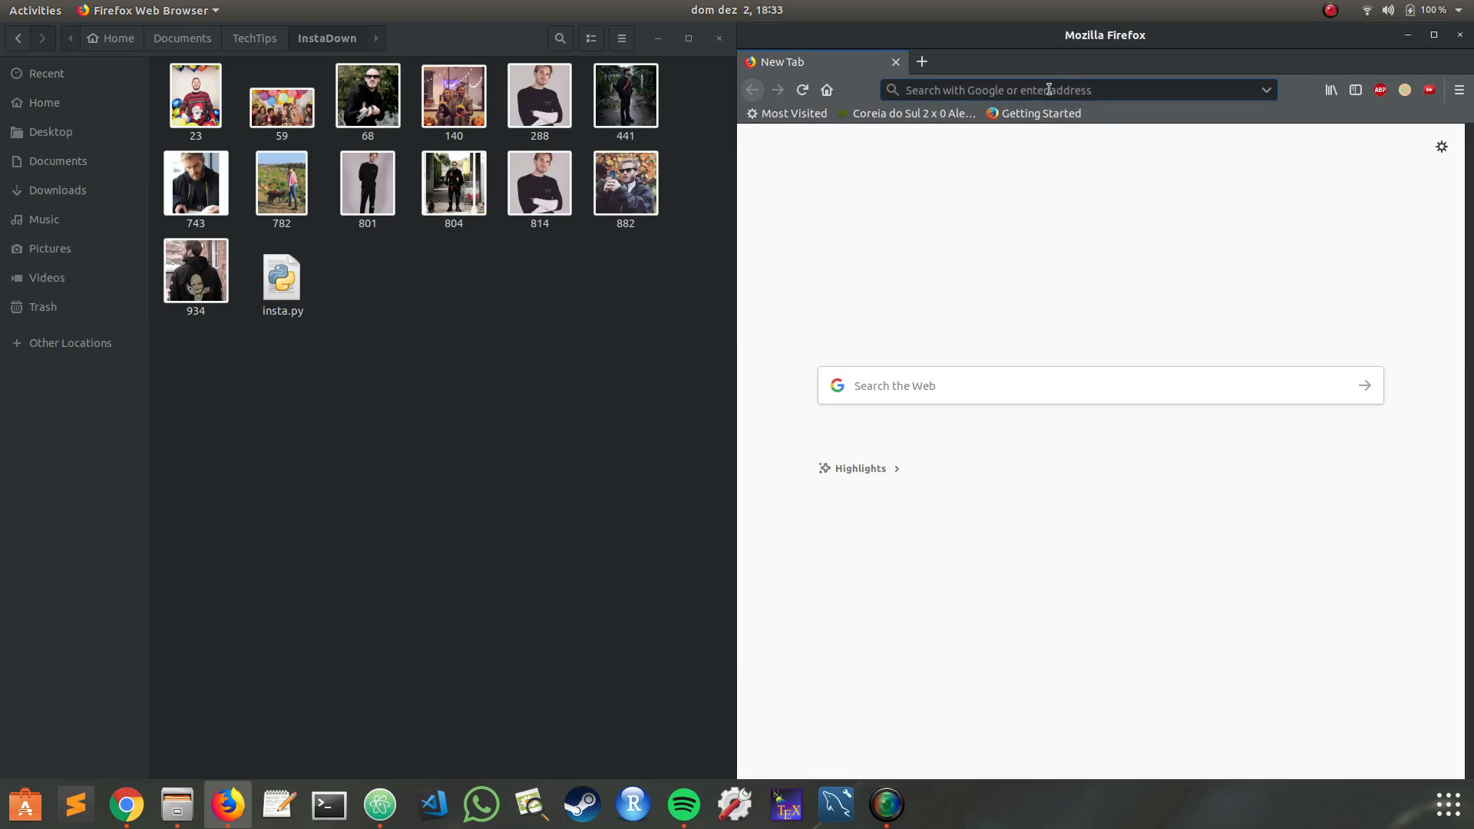
- Open instagram.com/pewdiepie and compare its posts with downloaded photos 68 and 59
{"action": "type", "text": "instagram.com/pewdiepie/"}
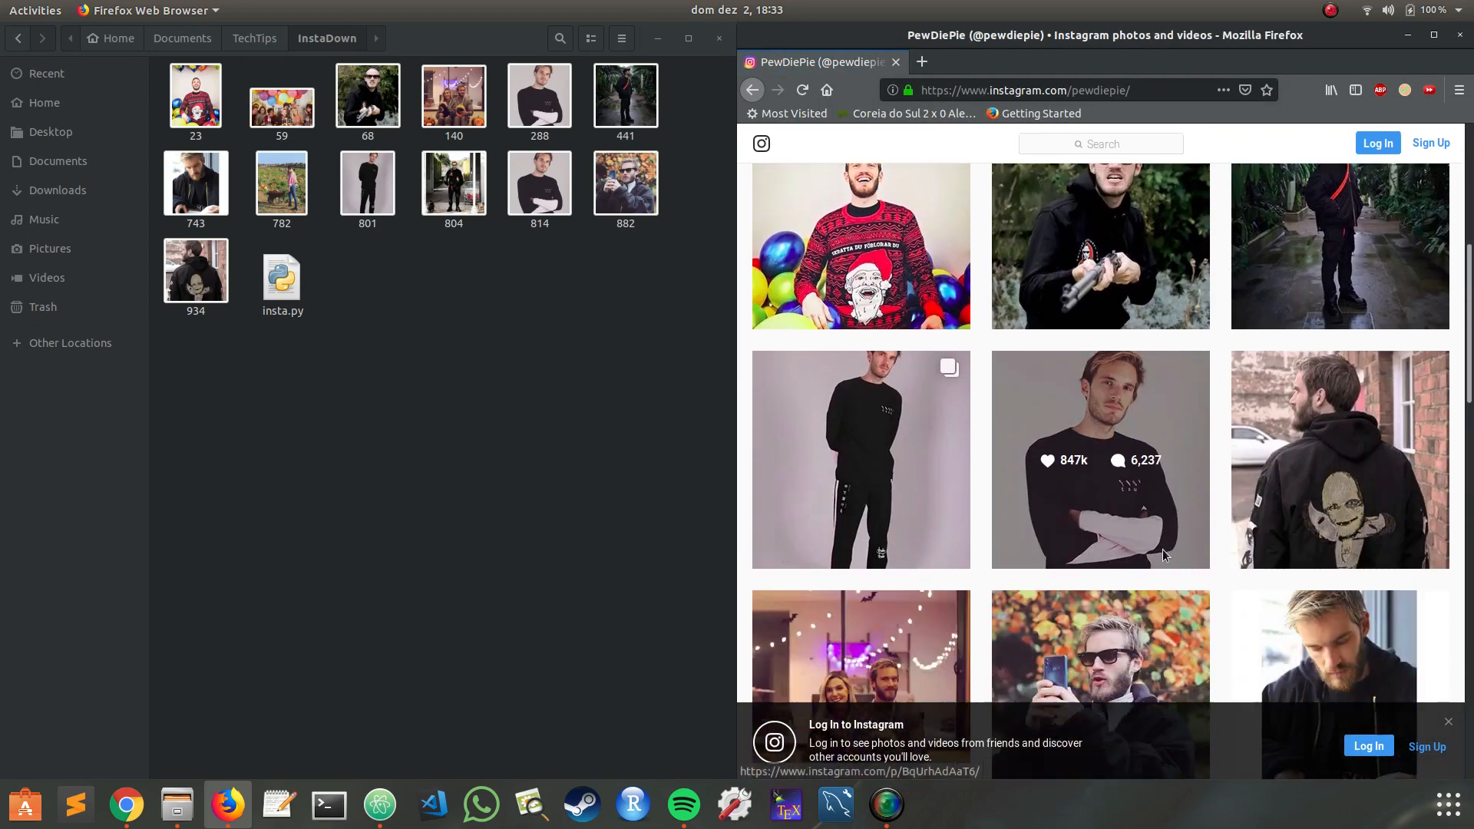
{"action": "scroll", "scroll_direction": "down", "scroll_amount": 3}
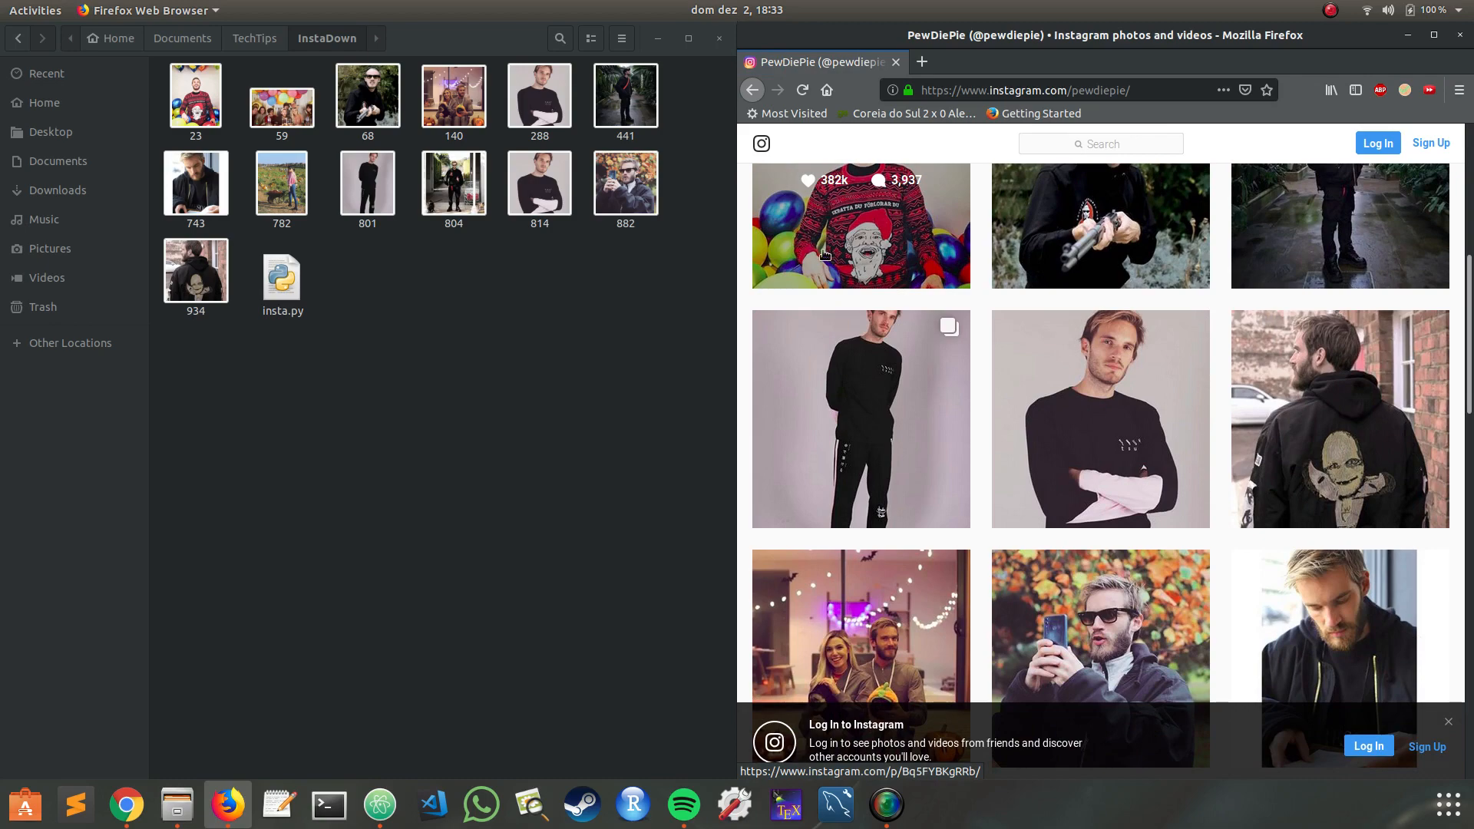
{"action": "left_click", "coordinate": [861, 226]}
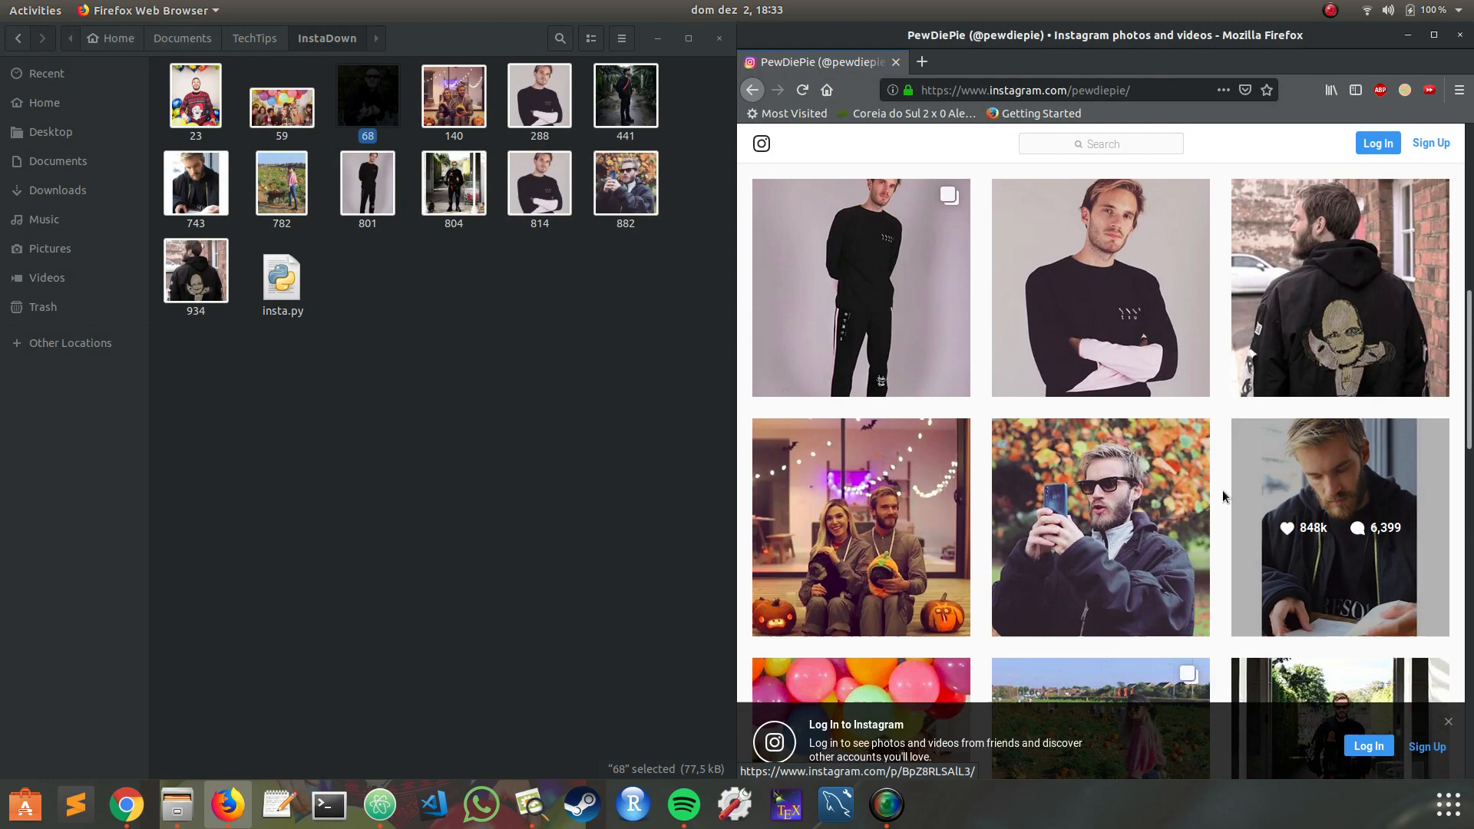
{"action": "scroll", "scroll_direction": "down", "scroll_amount": 3}
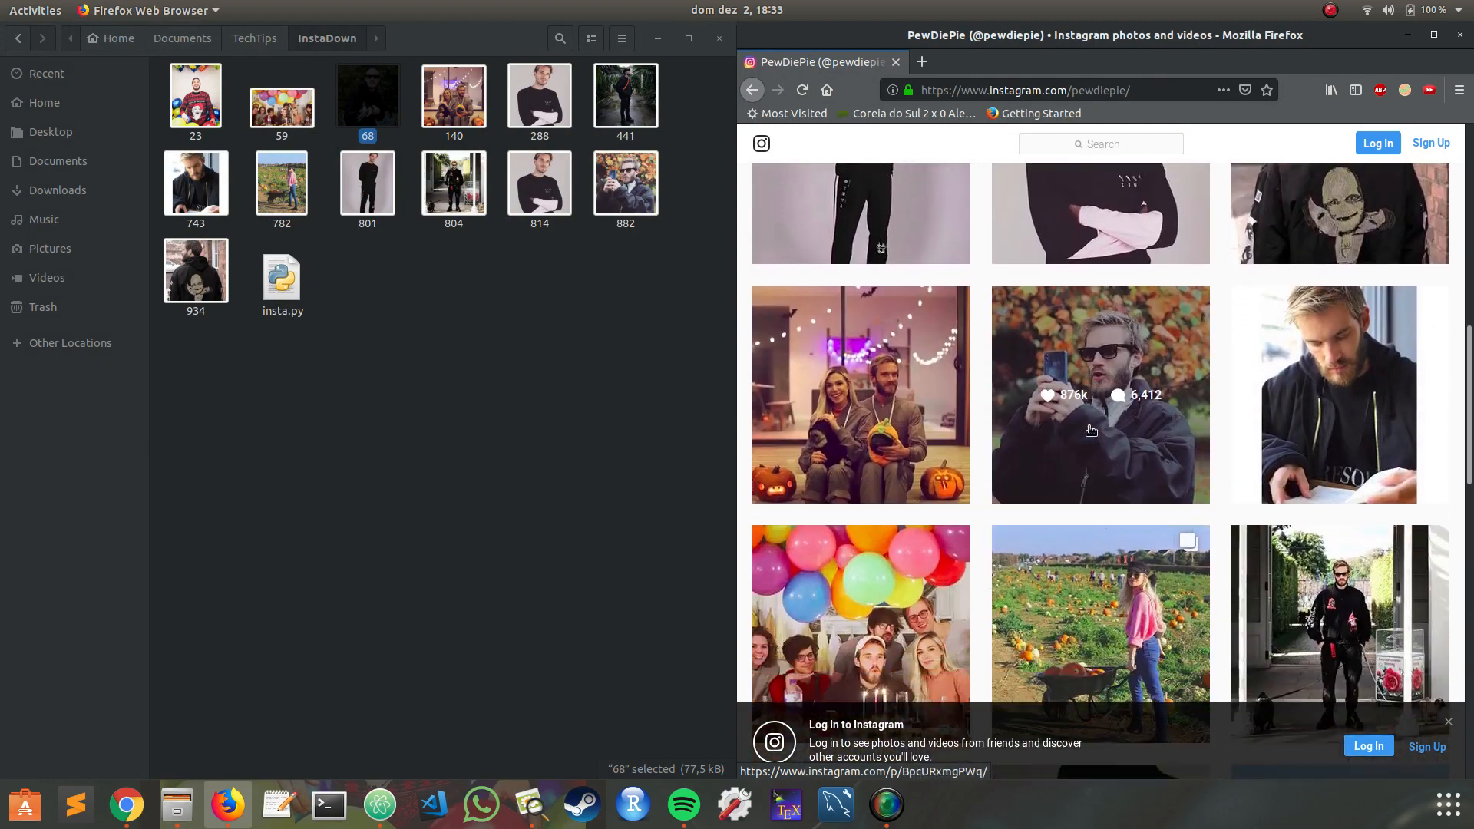
{"action": "scroll", "scroll_direction": "down", "scroll_amount": 3}
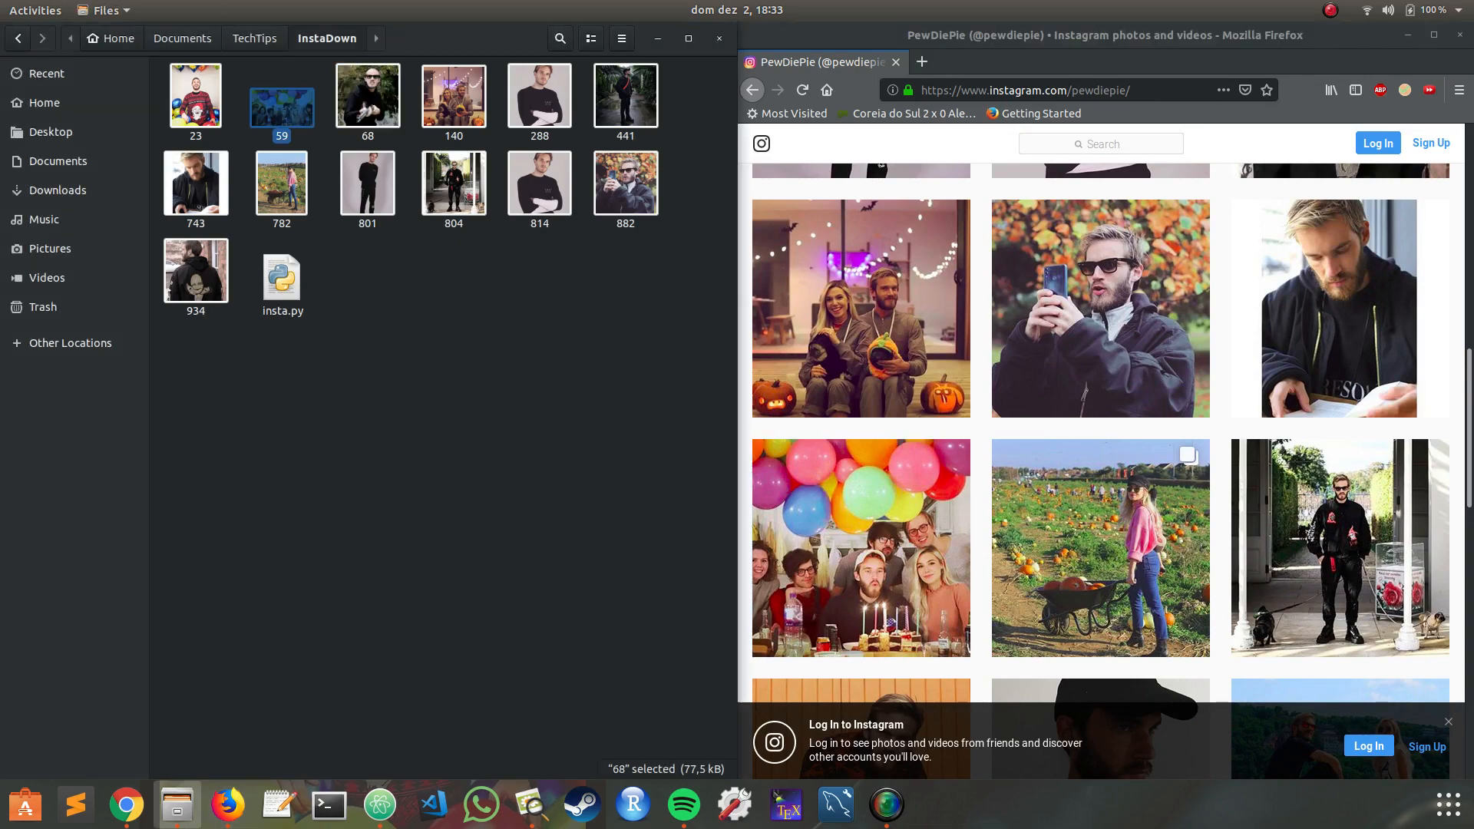
{"action": "left_click", "coordinate": [282, 95]}
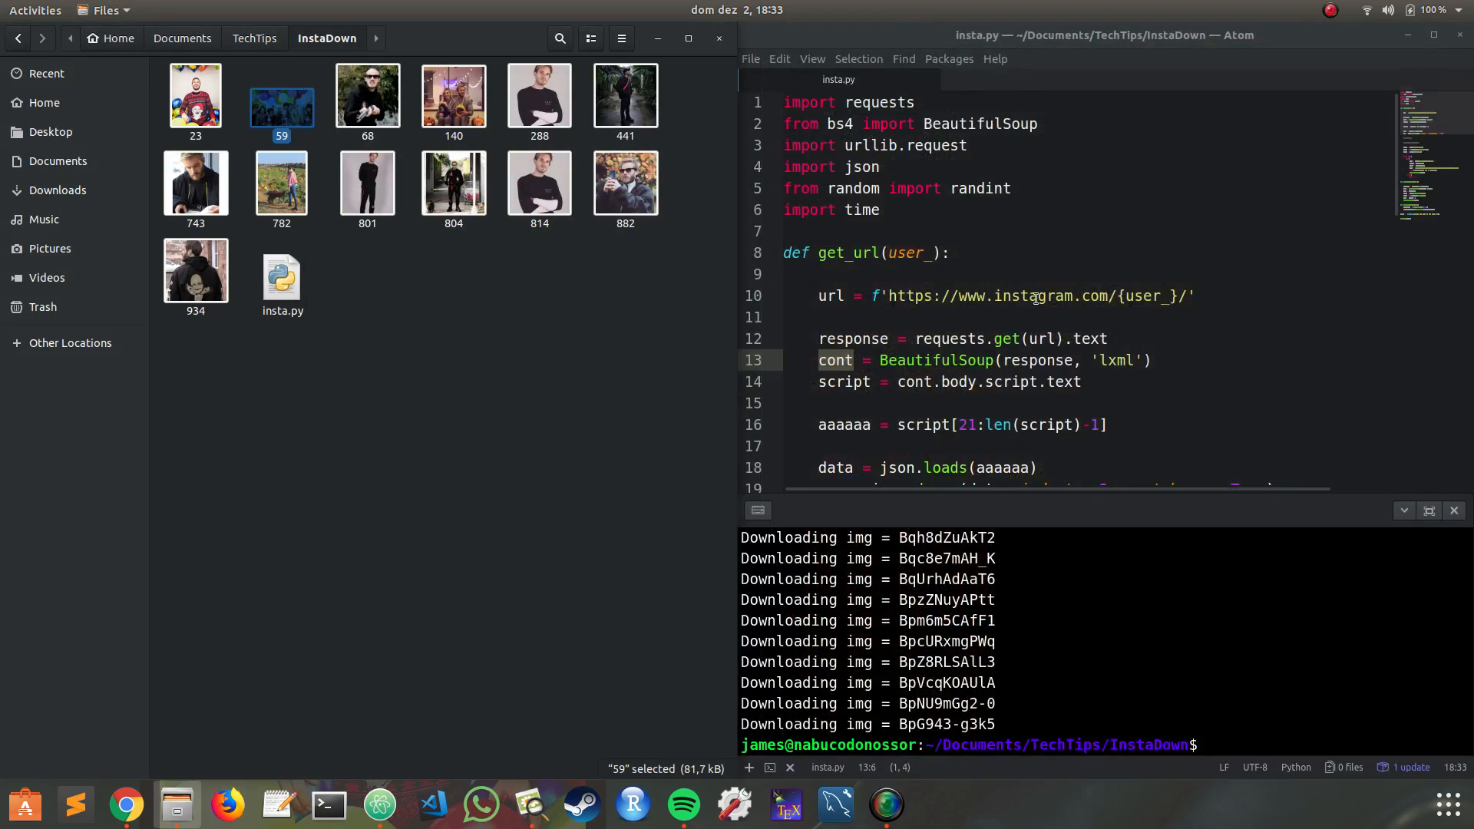
{"action": "scroll", "scroll_direction": "down", "scroll_amount": 3}
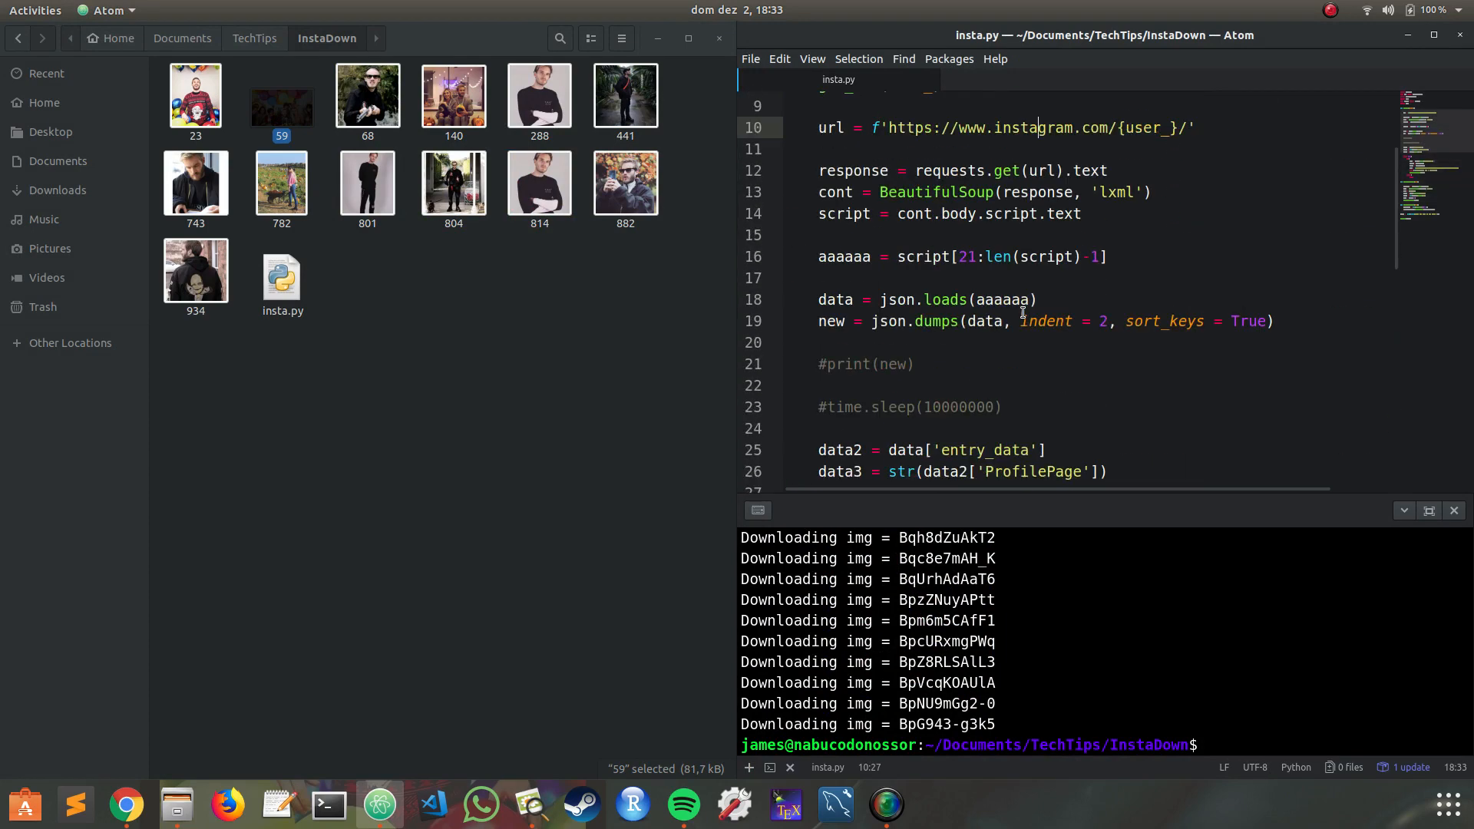
{"action": "scroll", "scroll_direction": "down", "scroll_amount": 3}
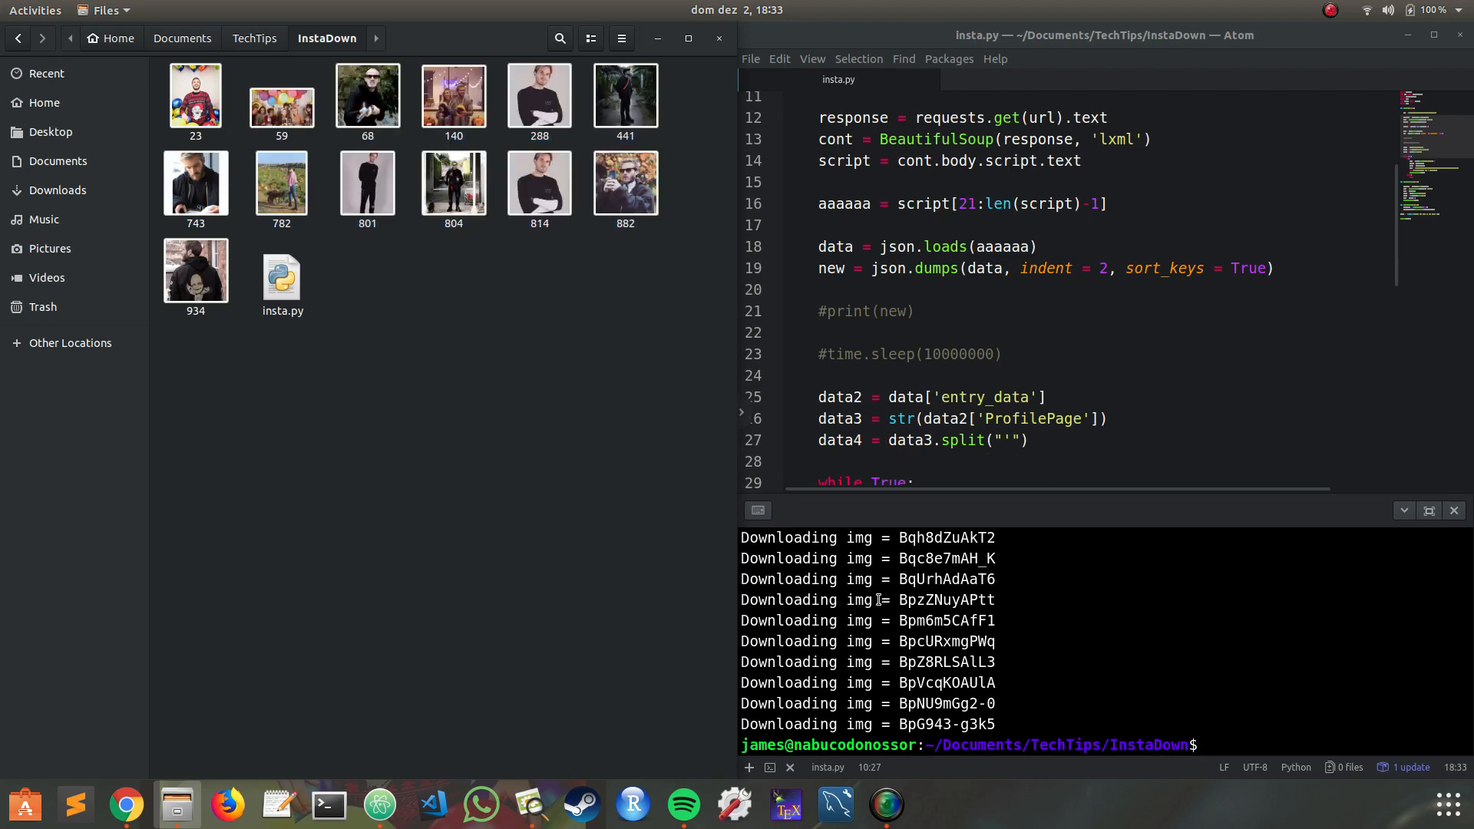
{"action": "scroll", "scroll_direction": "down", "scroll_amount": 3}
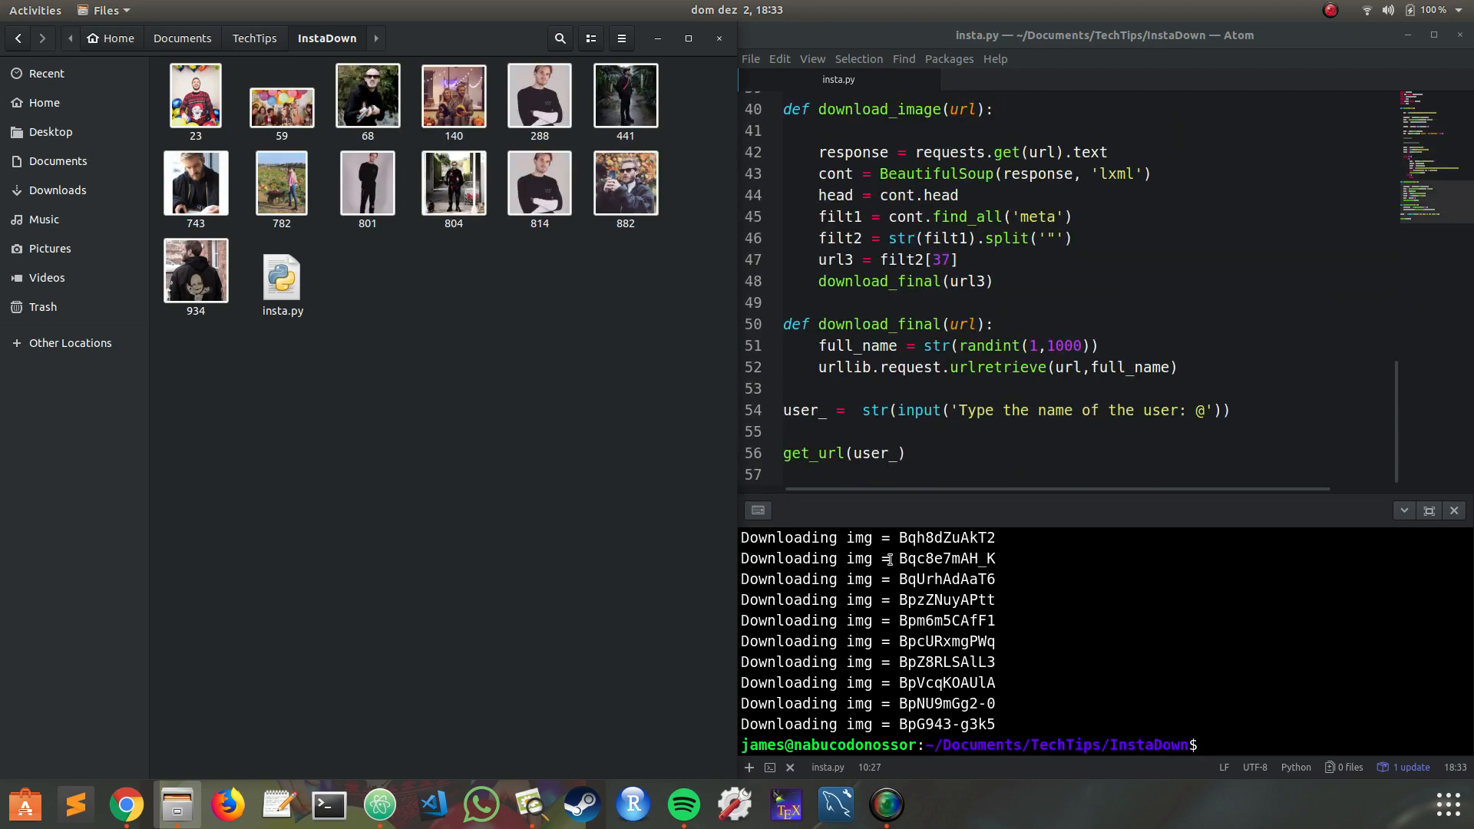